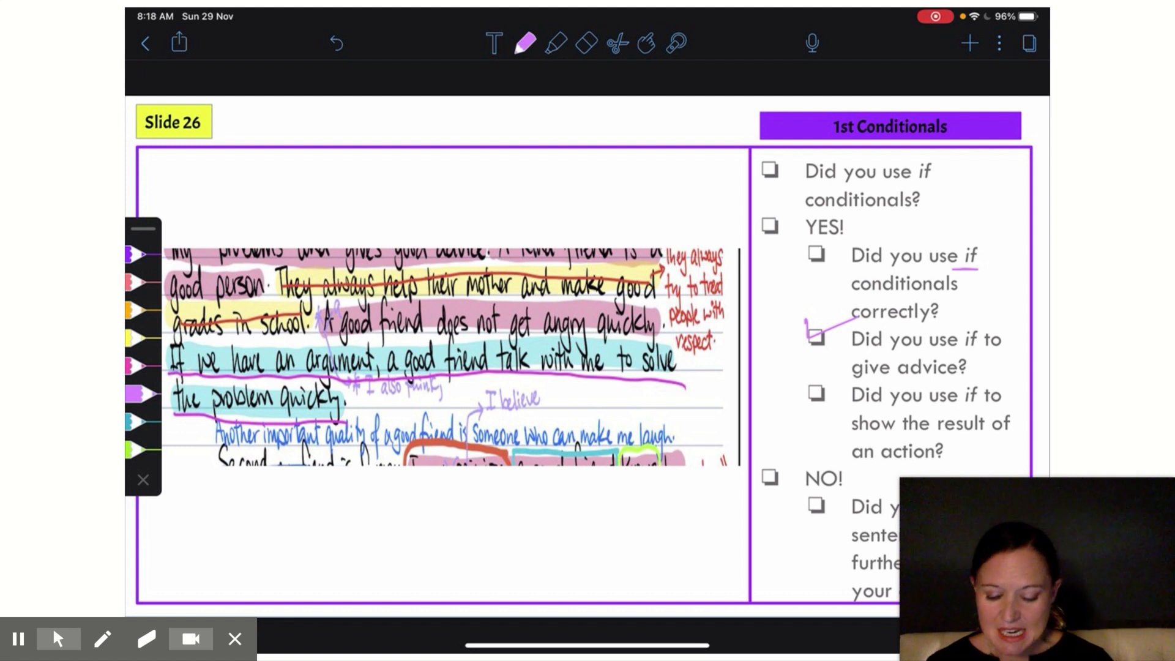
- Circle 'have' in the arguments if-sentence and clear the old checklist marks
drag(224, 341, 254, 367)
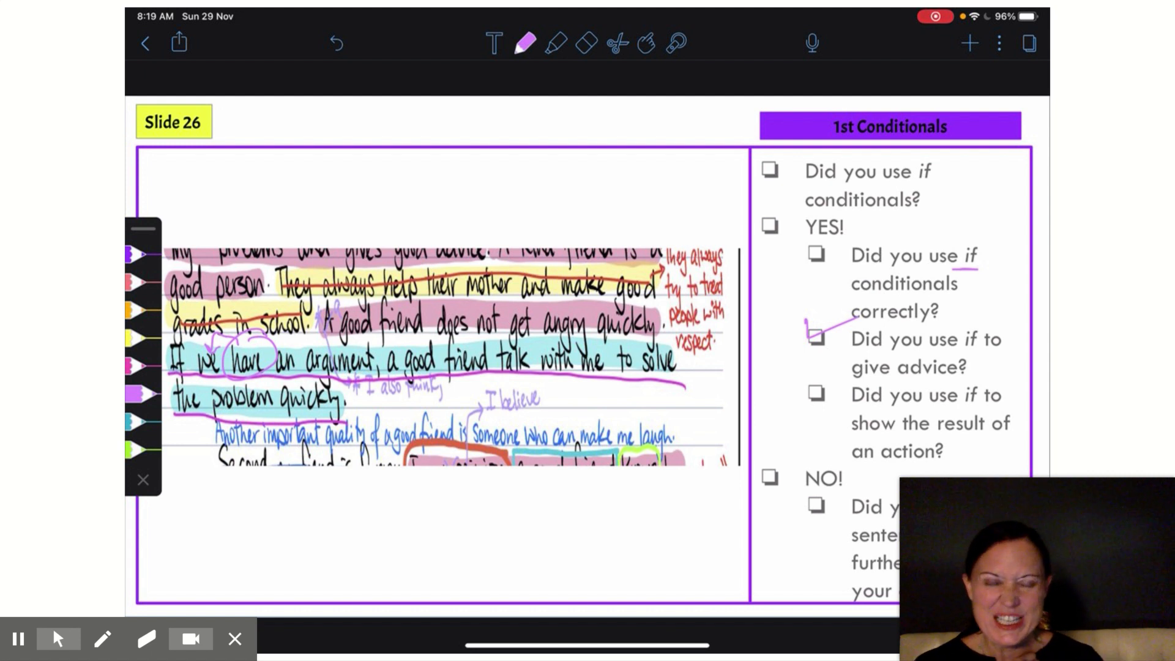
click(490, 341)
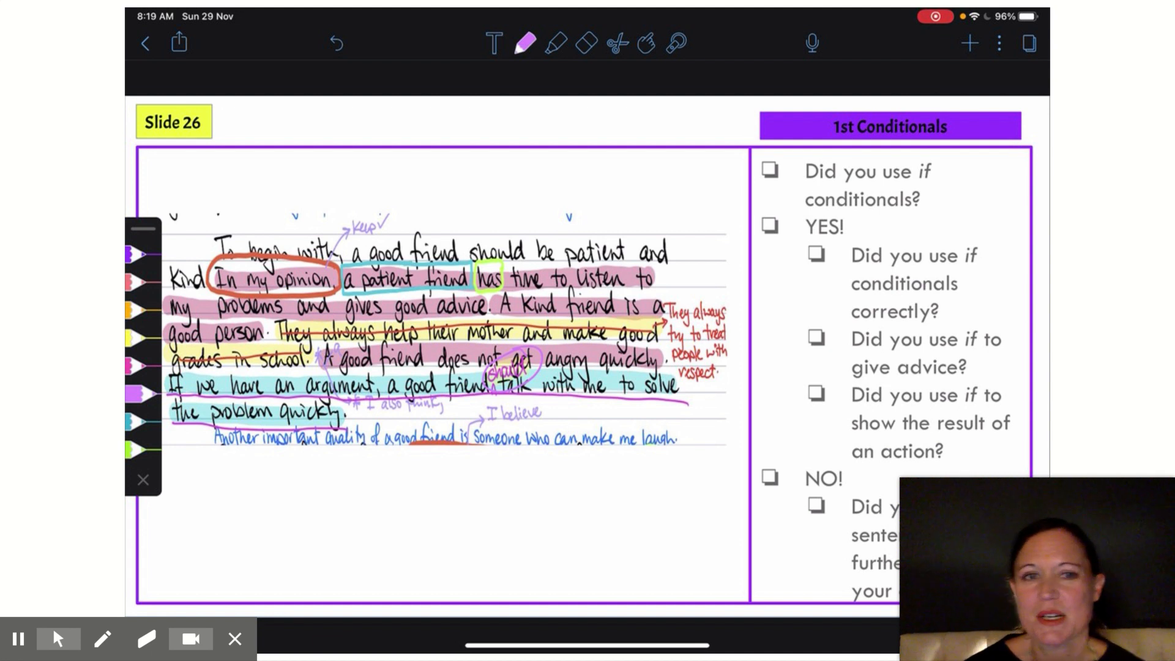
- Draw purple checkmarks on using if, YES, using it correctly, and giving advice
drag(770, 169, 824, 143)
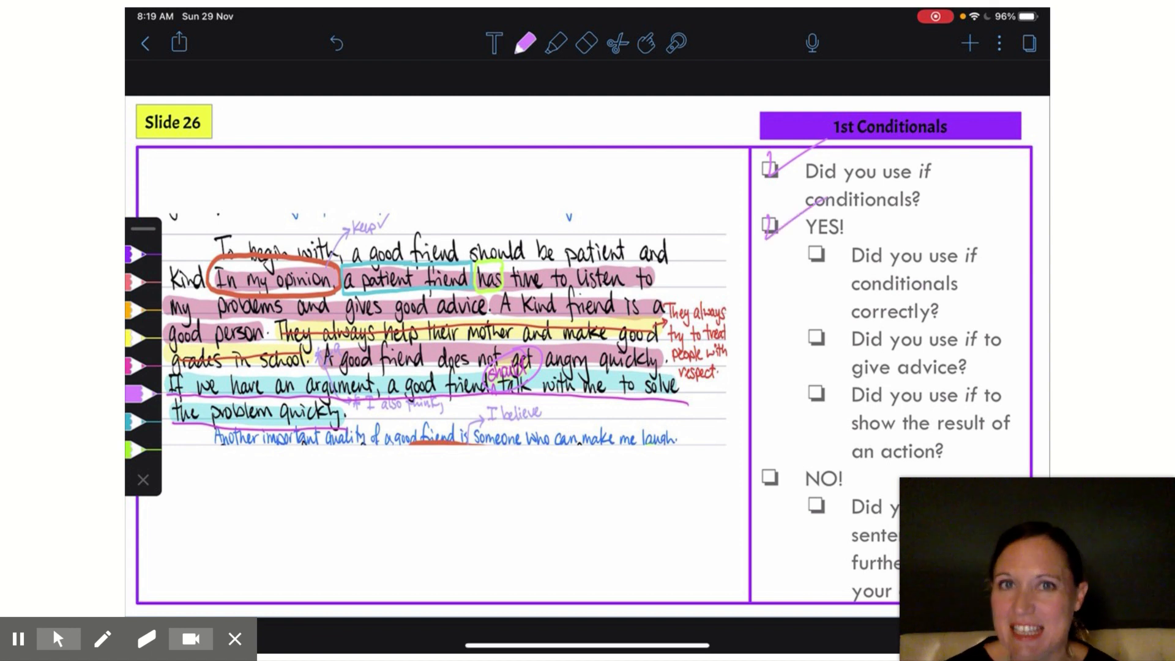
drag(809, 258, 831, 247)
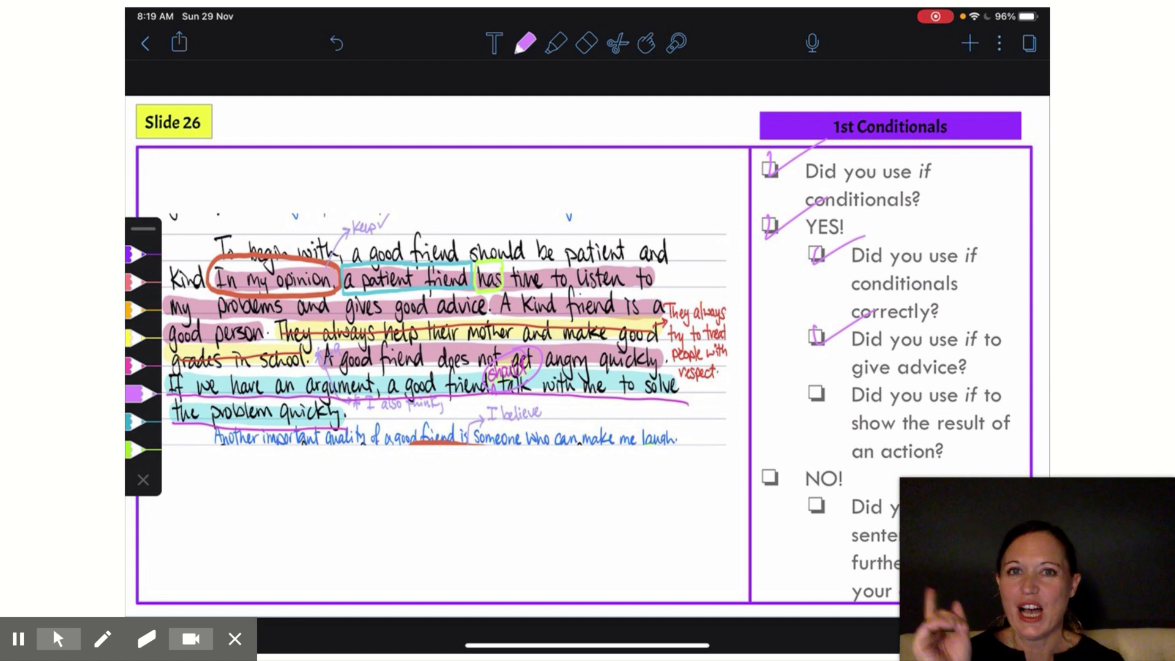
- Handwrite 'If we enjoy similar activities, we will spend more time together' under the funny-friend paragraph
scroll(down, 3)
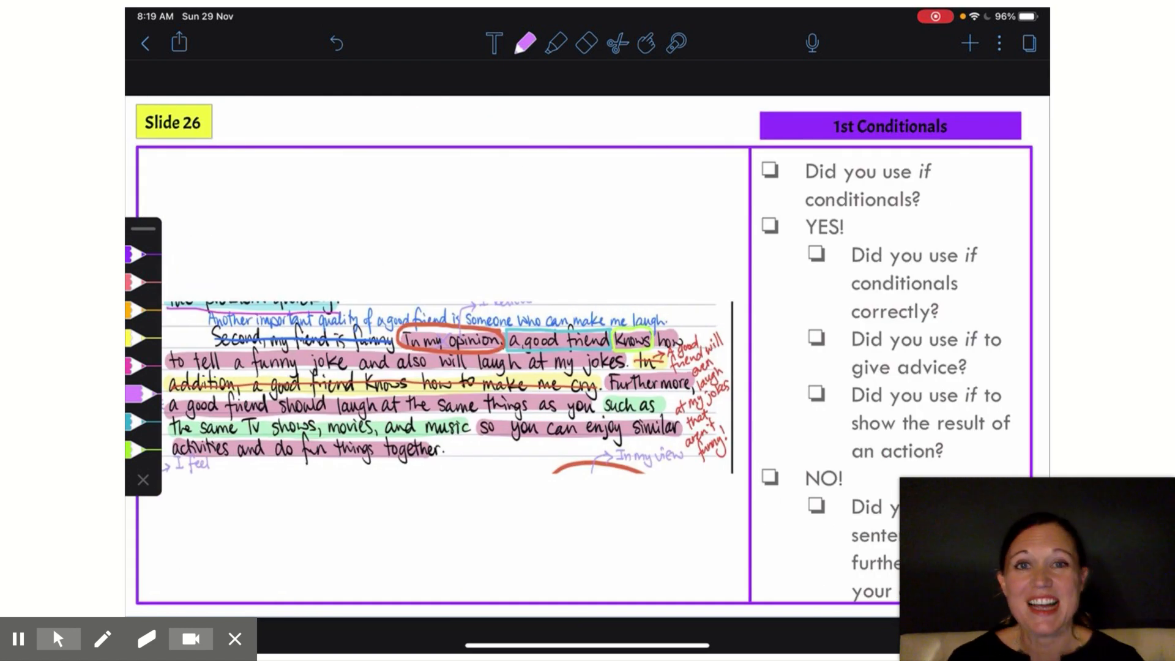
drag(779, 158, 756, 188)
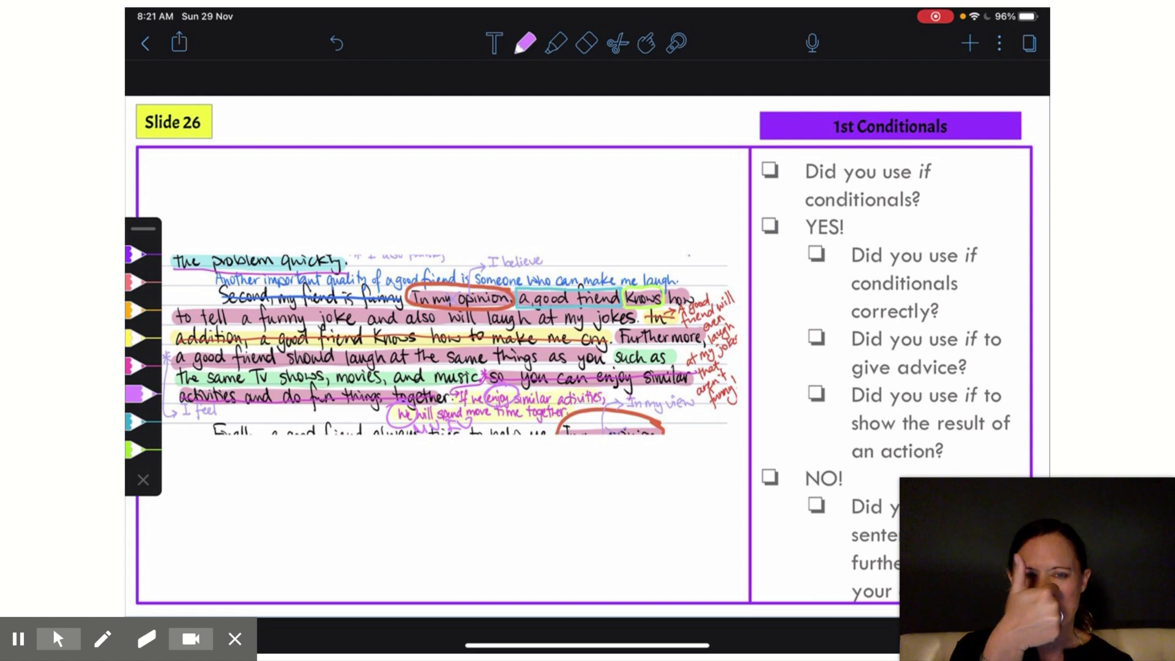
scroll(down, 3)
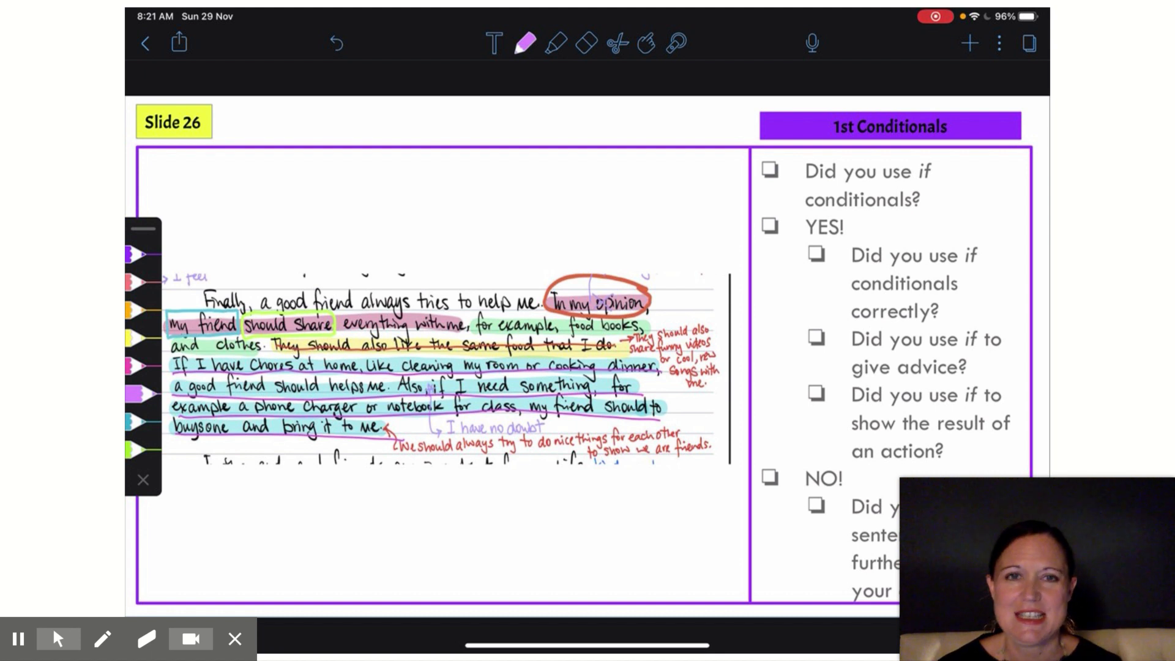
- Handwrite 'will' beside 'should to' in the Finally paragraph's if-sentence
drag(768, 176, 798, 153)
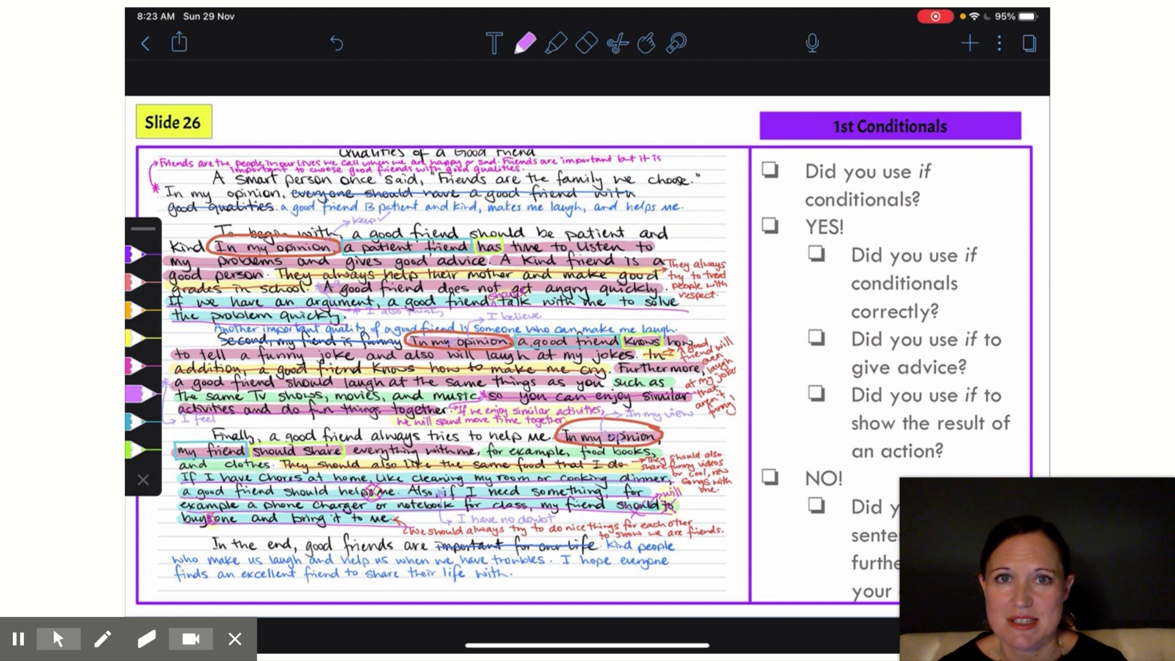
- Draw a purple mark beside the NO! checklist item
drag(778, 464, 851, 472)
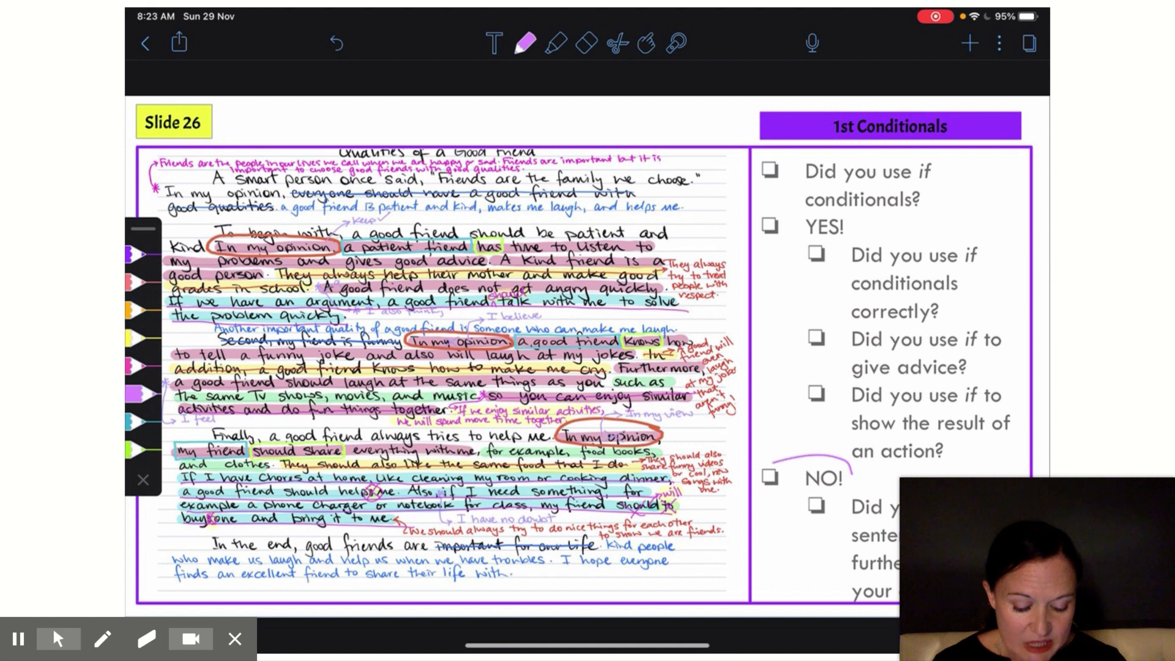